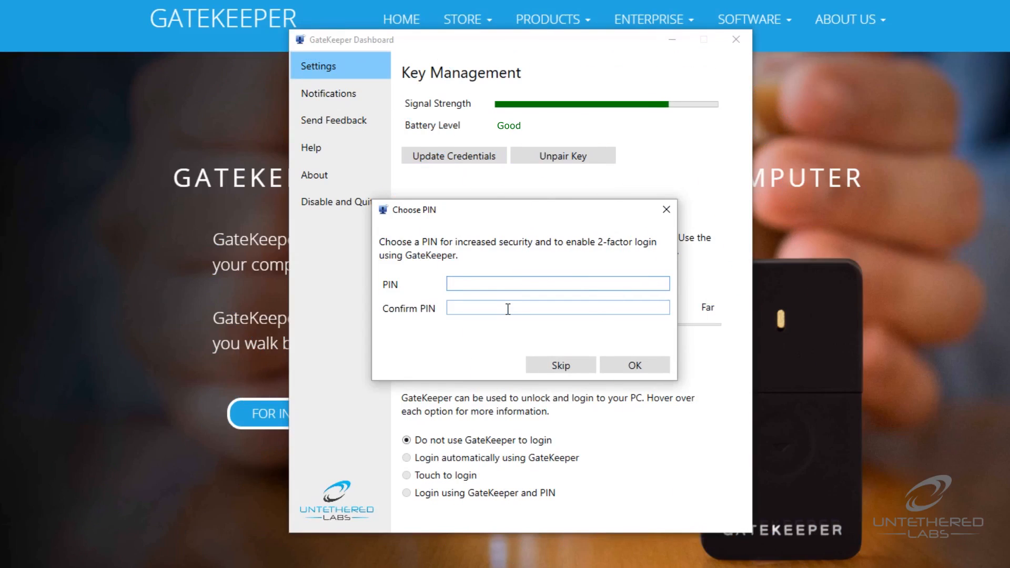
- Enter the new PIN in both PIN fields and confirm it to enable two-factor login
text(••)
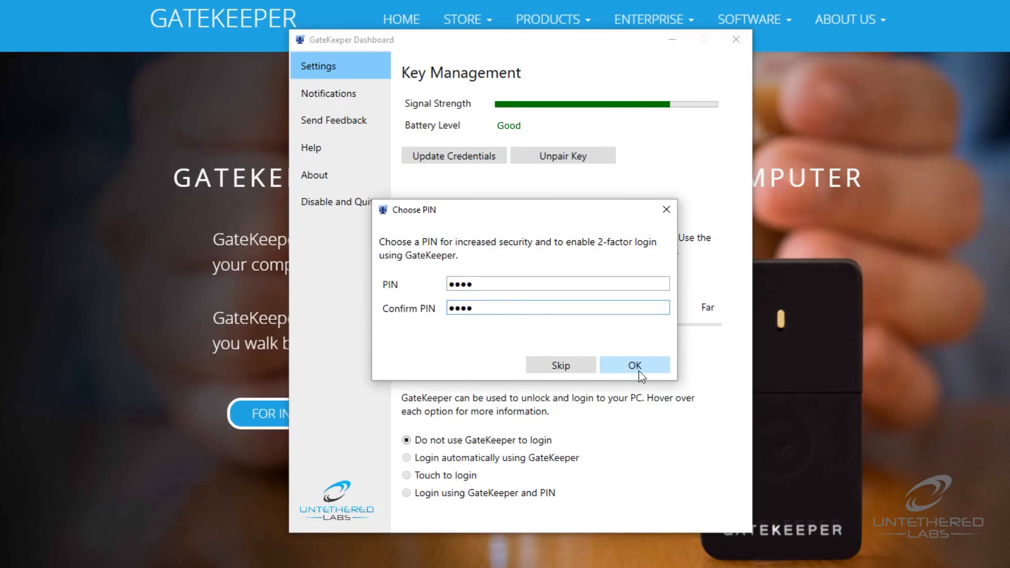
click(634, 364)
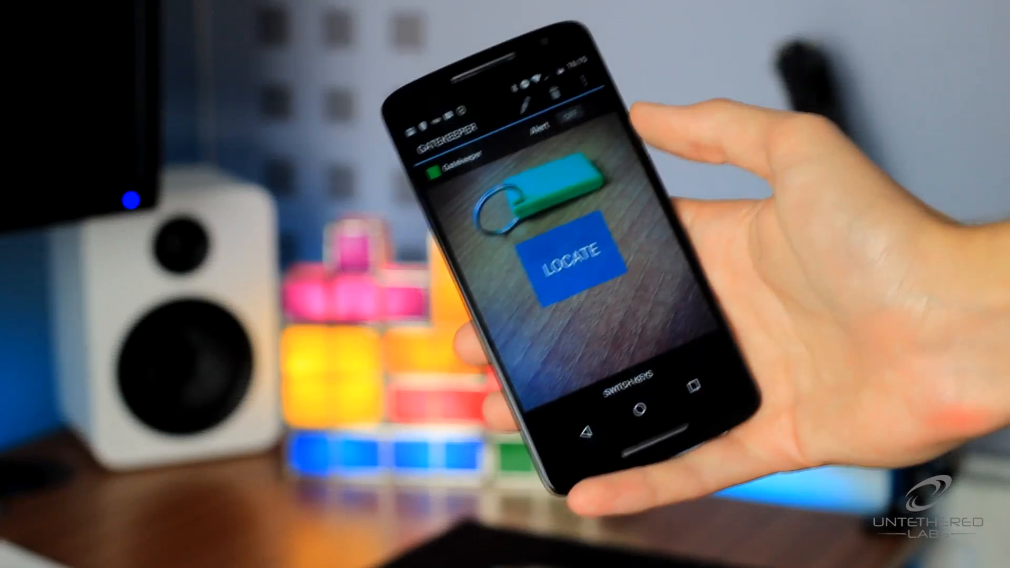
- Start LOCATE on the phone to show the key fob's Close/Far signal meter
click(567, 264)
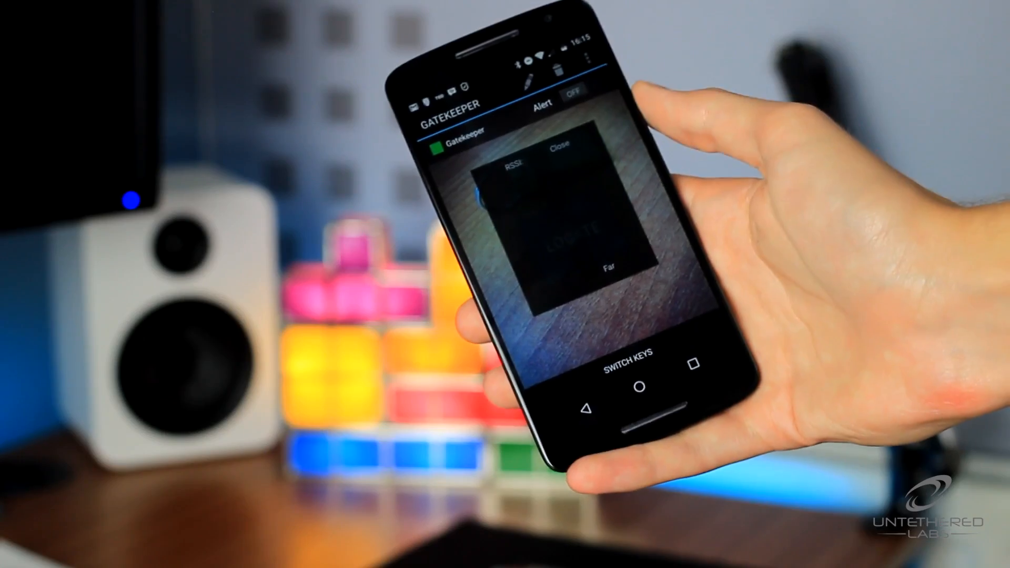